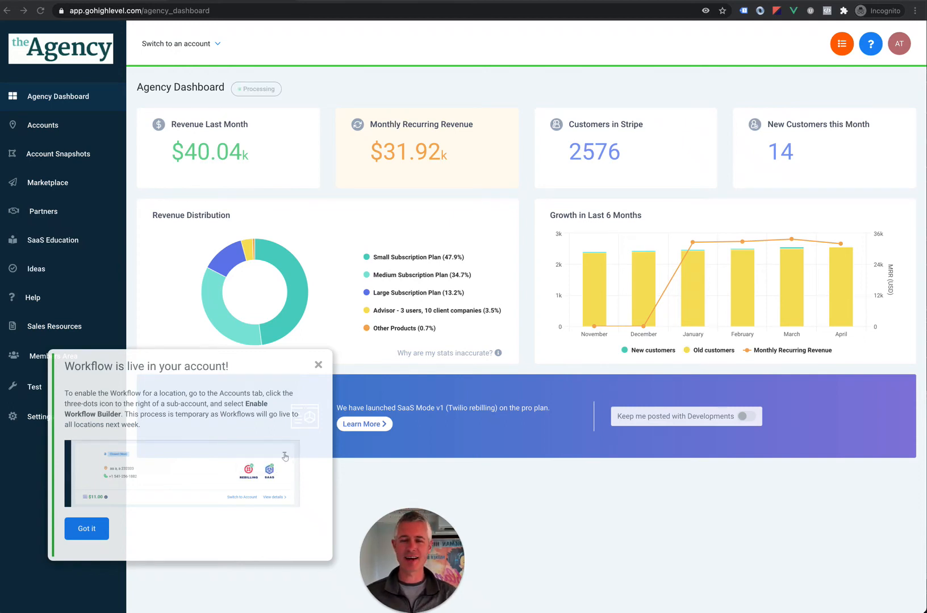
mouse_move(294, 475)
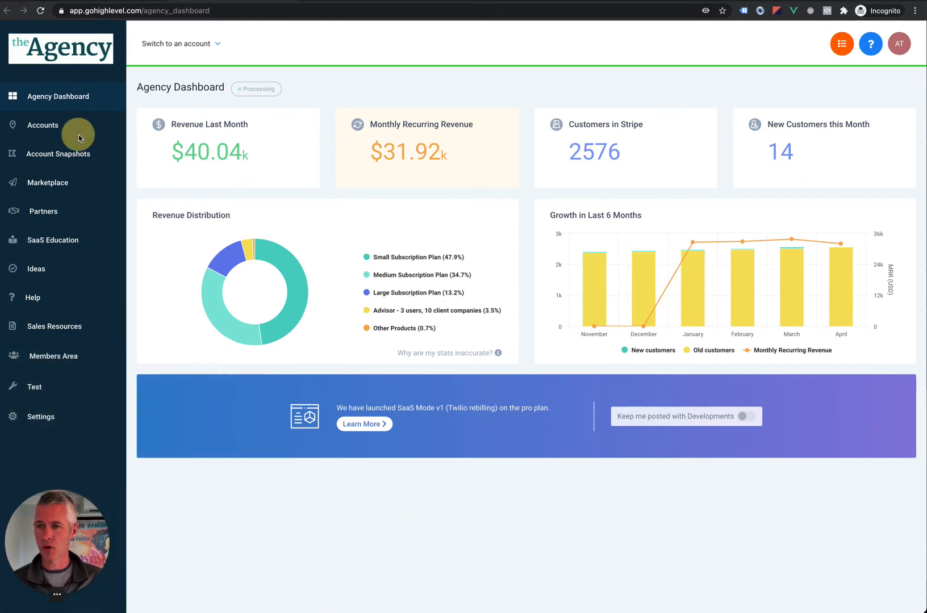
Step: Enable Workflow Builder on the 123 Melrose St sub-account, recheck its menu, and refresh Accounts
left_click(42, 125)
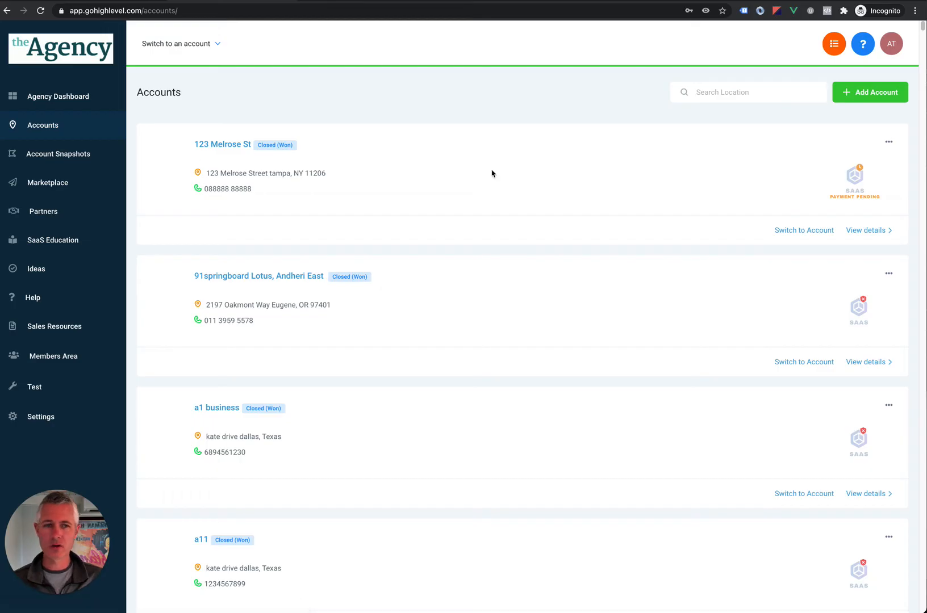
left_click(889, 143)
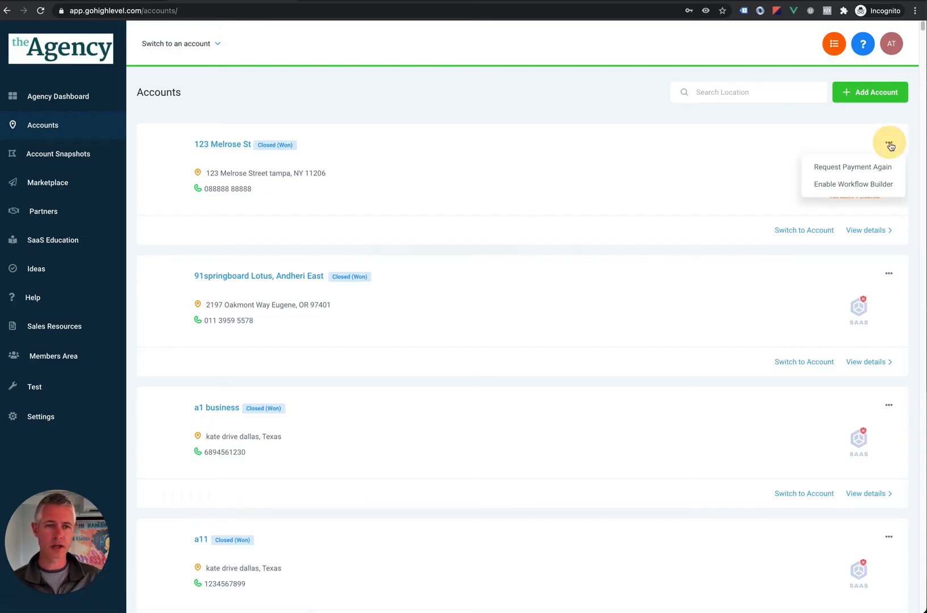
mouse_move(836, 203)
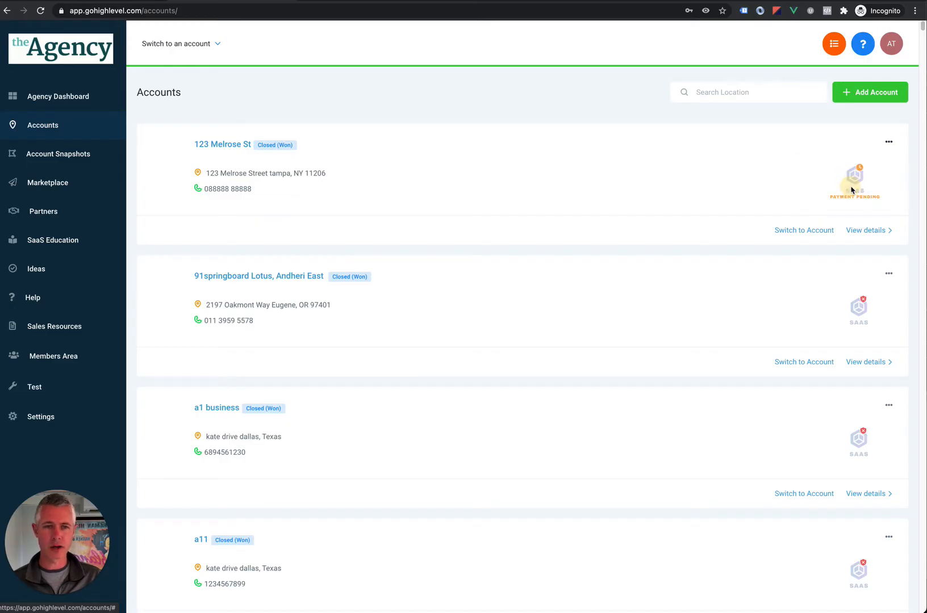
mouse_move(854, 179)
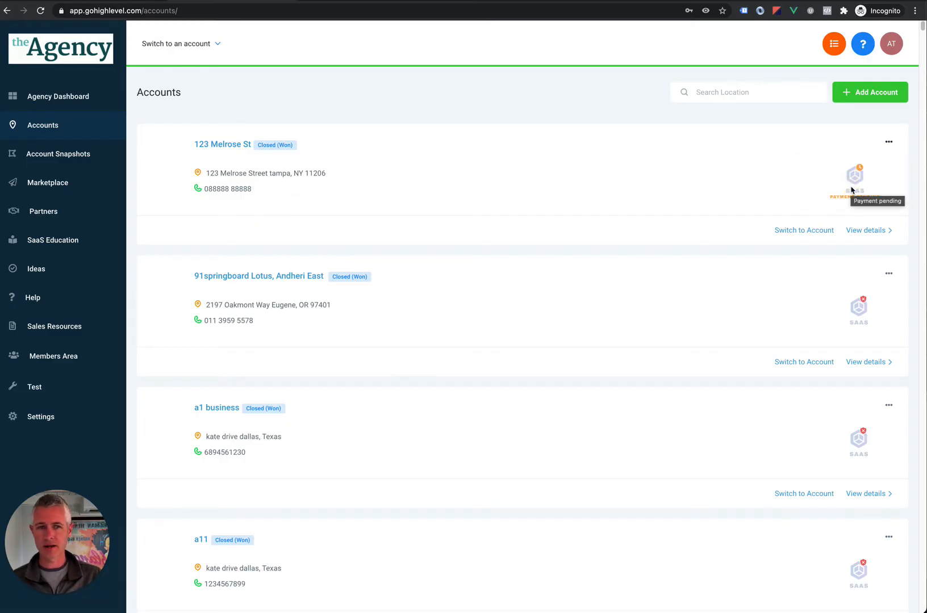
left_click(885, 141)
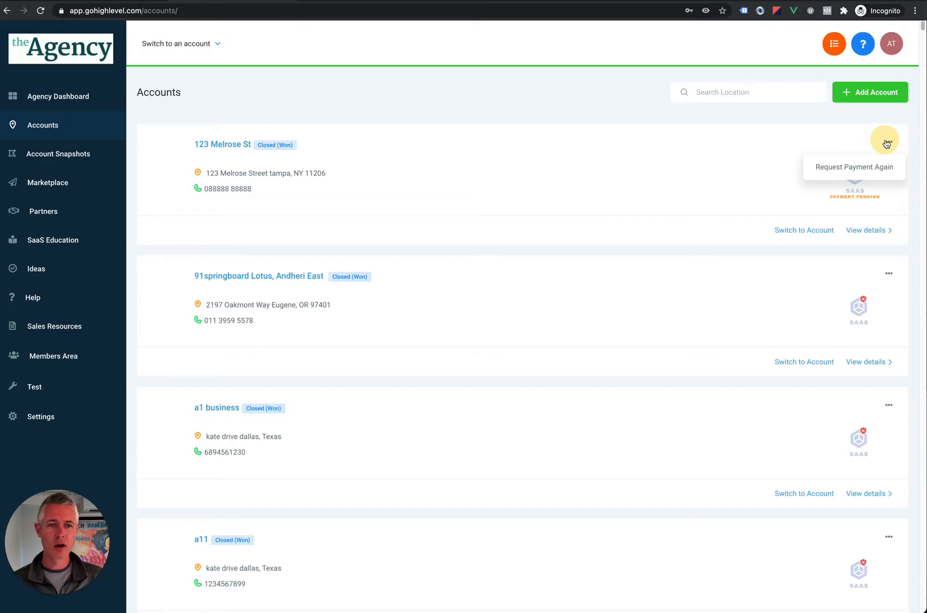
mouse_move(837, 130)
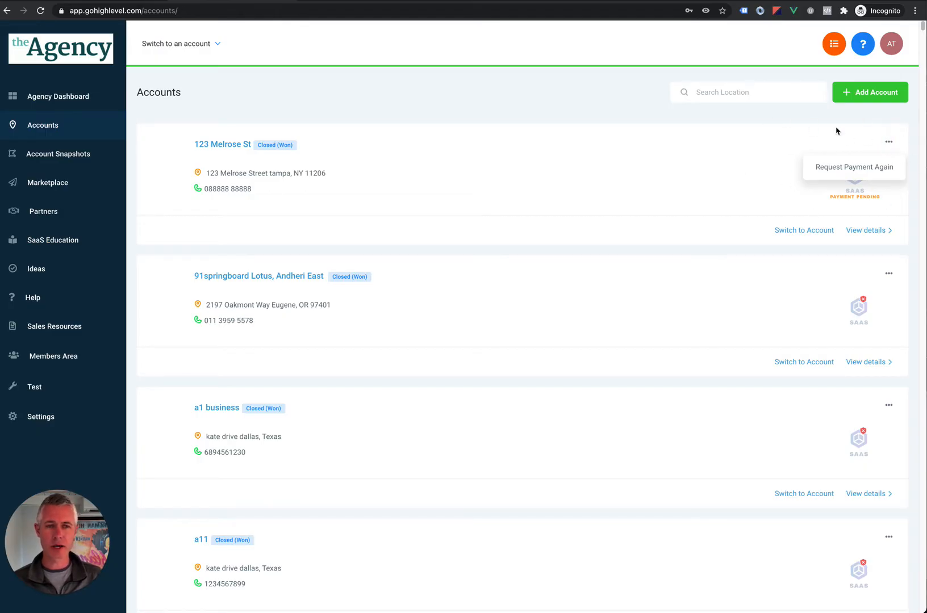
left_click(853, 167)
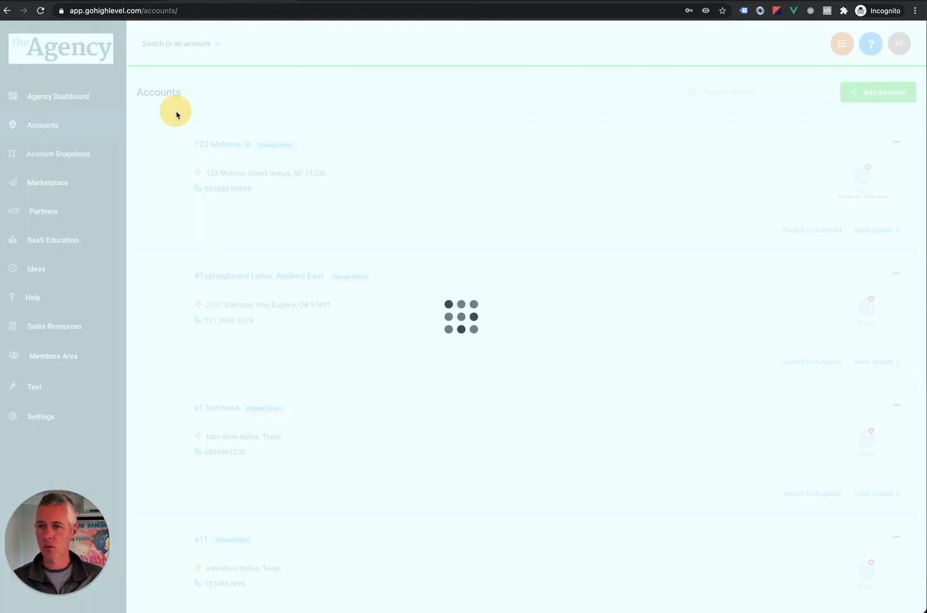
mouse_move(330, 93)
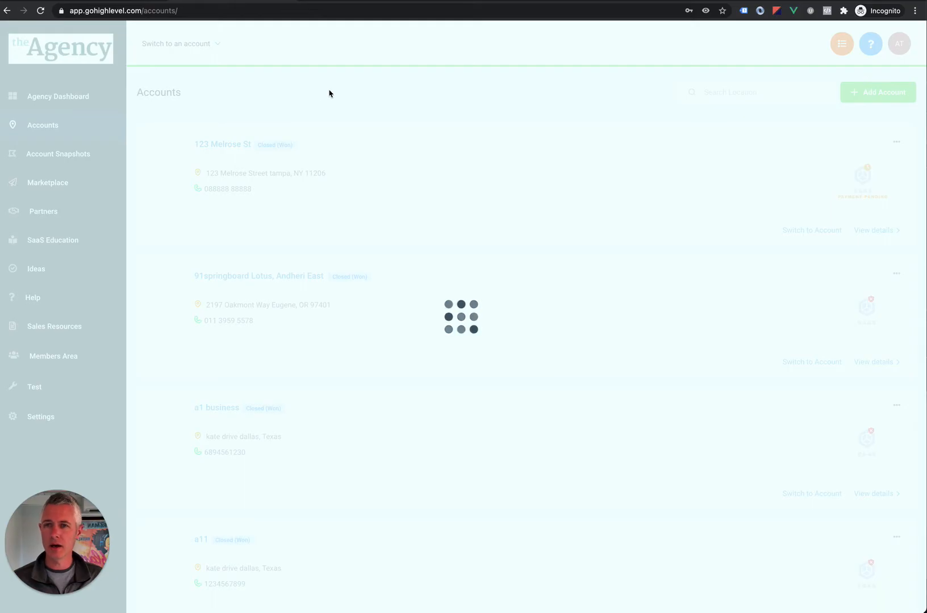
Step: Open the 123 Melrose St account and scroll through its details
left_click(811, 230)
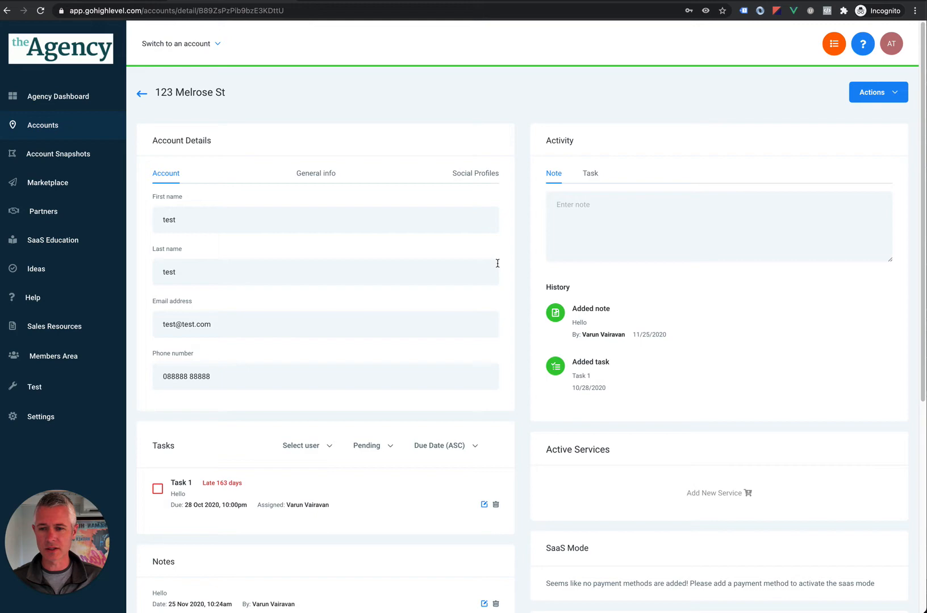
scroll("down", 3)
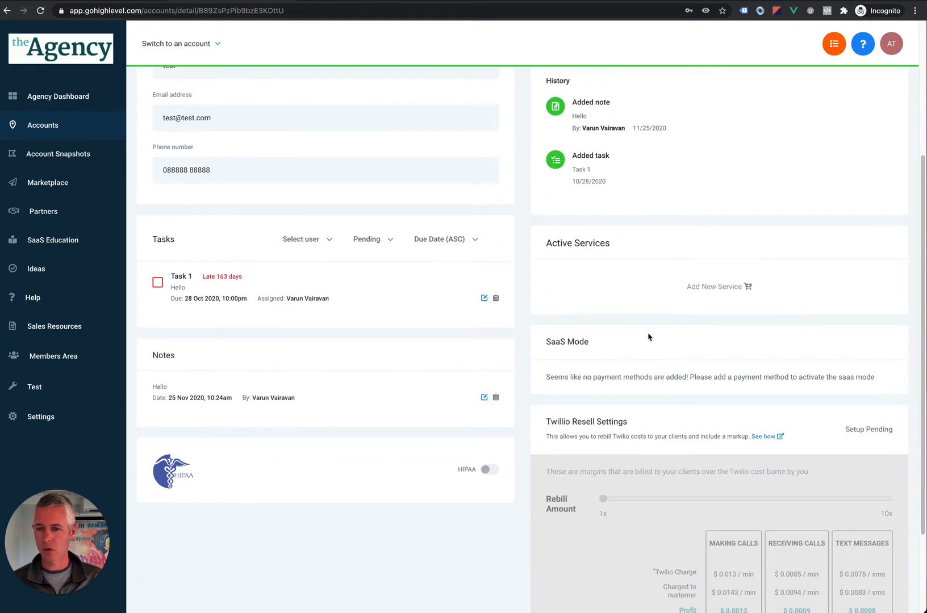
scroll("up", 3)
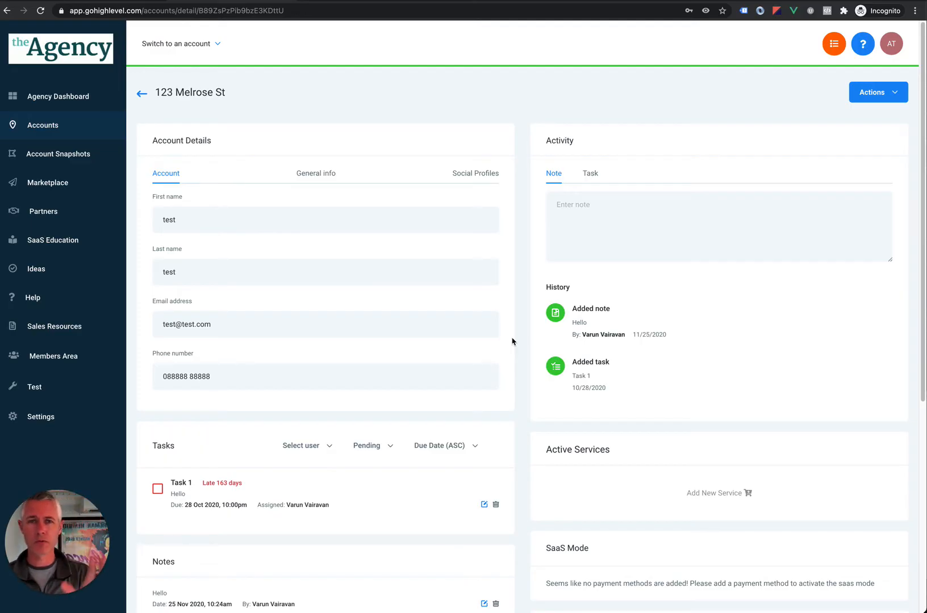
mouse_move(239, 260)
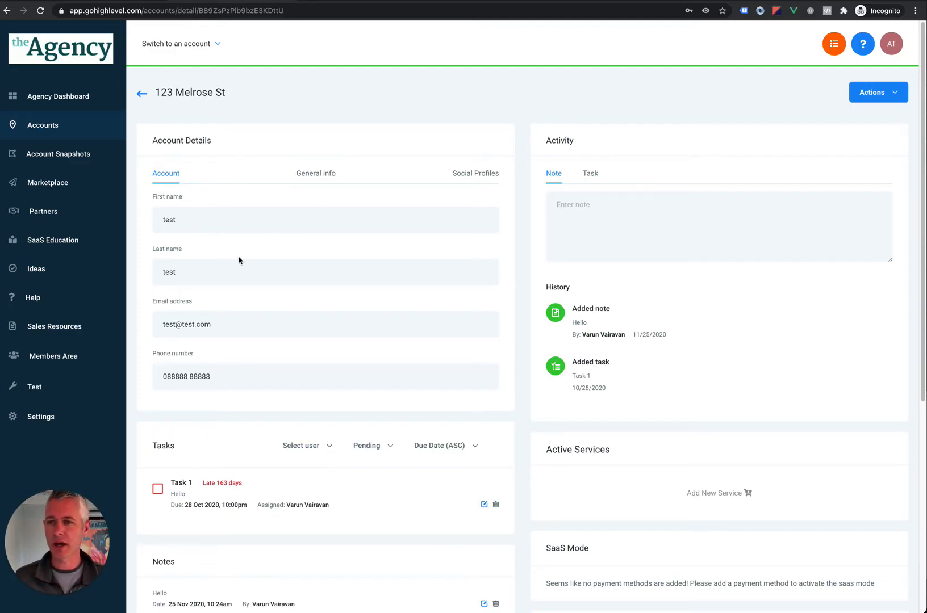
mouse_move(40, 417)
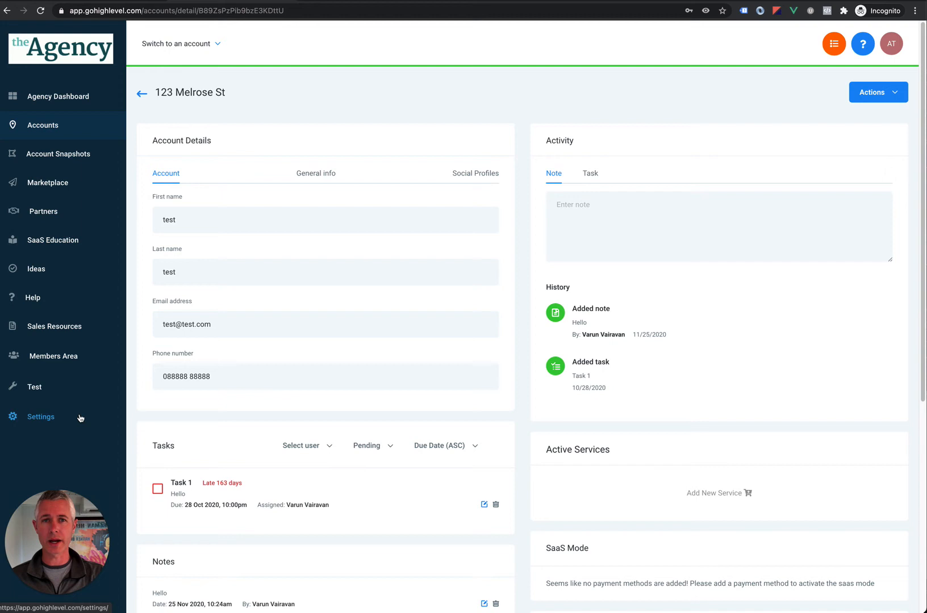
mouse_move(160, 268)
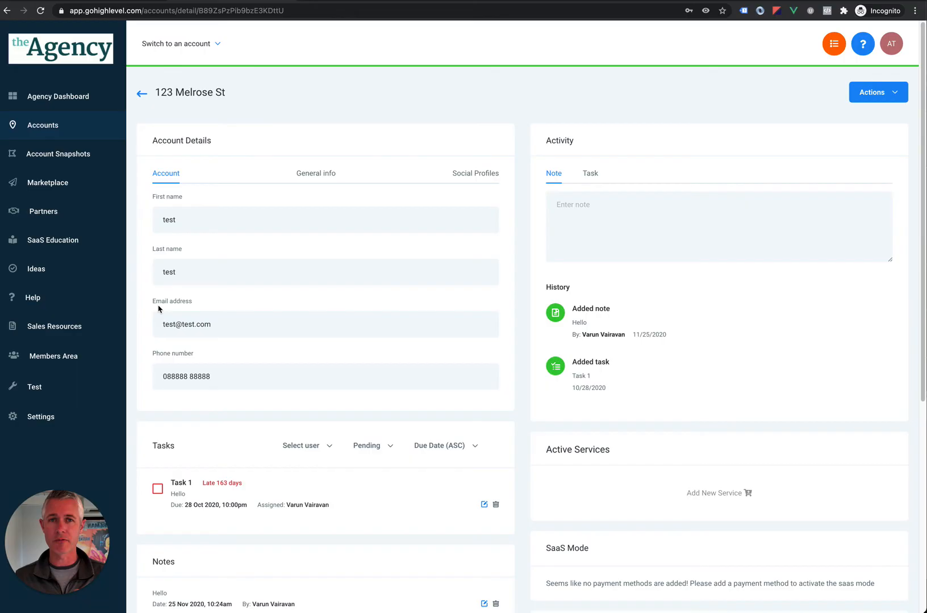
mouse_move(40, 417)
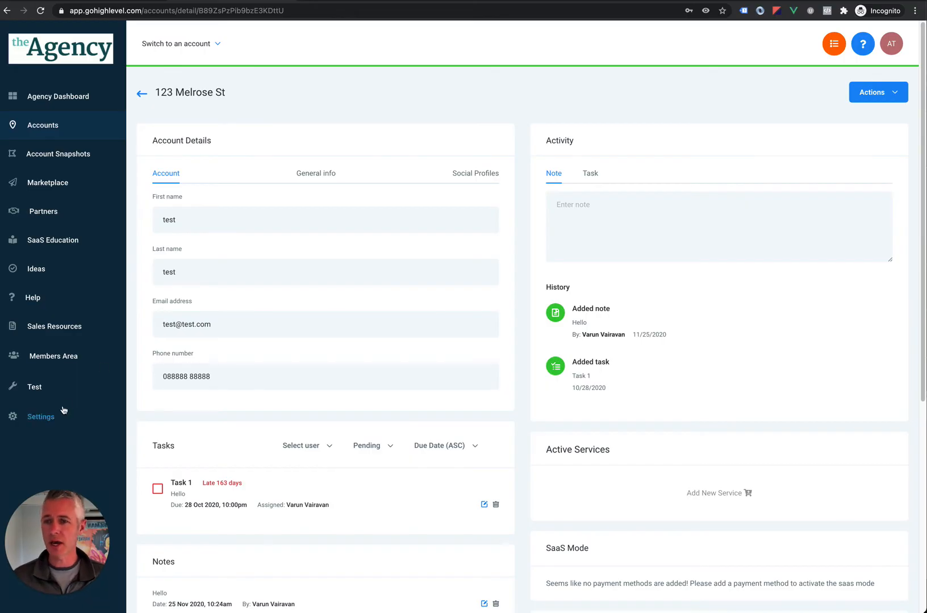
Step: Open a team member's editor under Settings > Agency Team Management
left_click(40, 417)
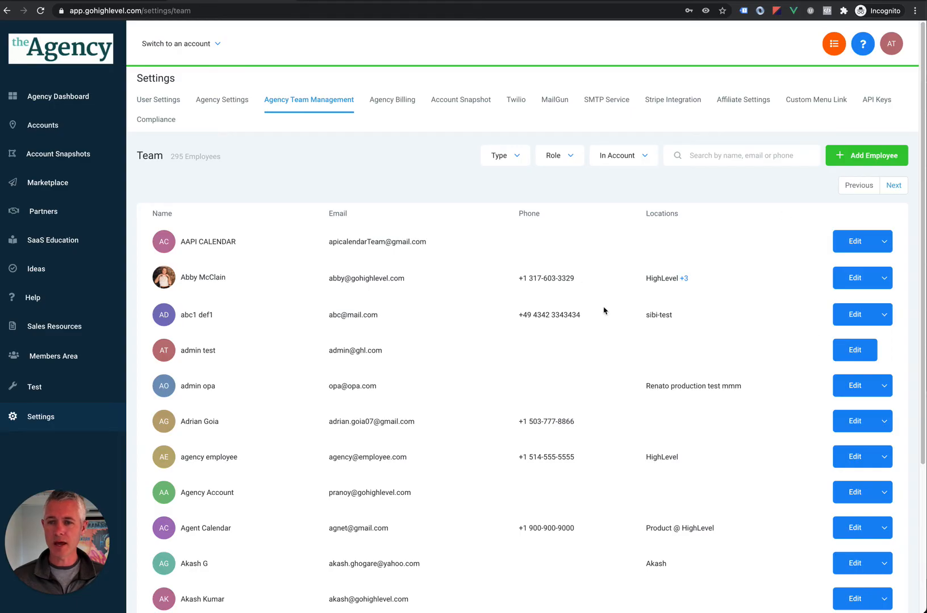
left_click(854, 350)
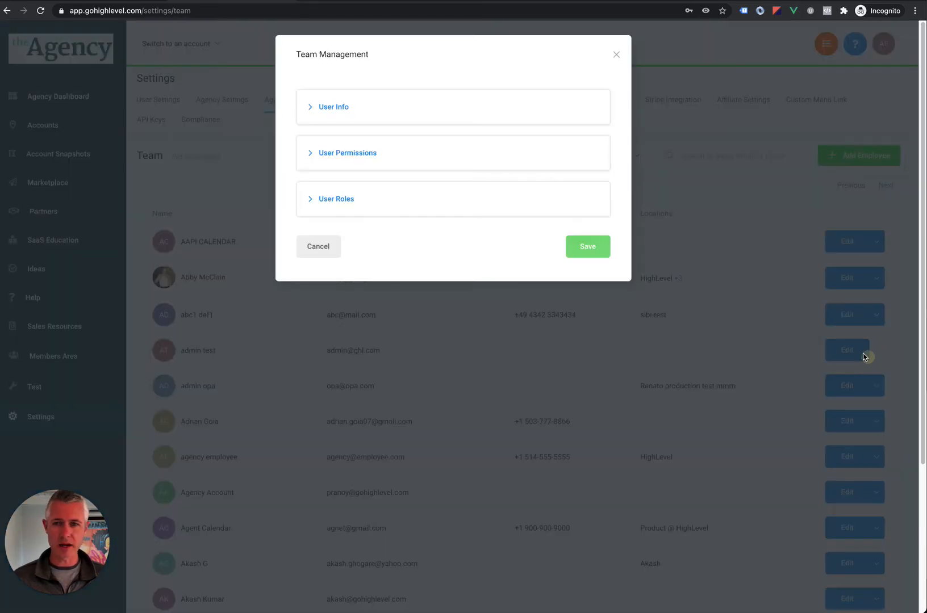
Step: Expand User Permissions, check the Workflows toggle is on, and close the editor
left_click(347, 153)
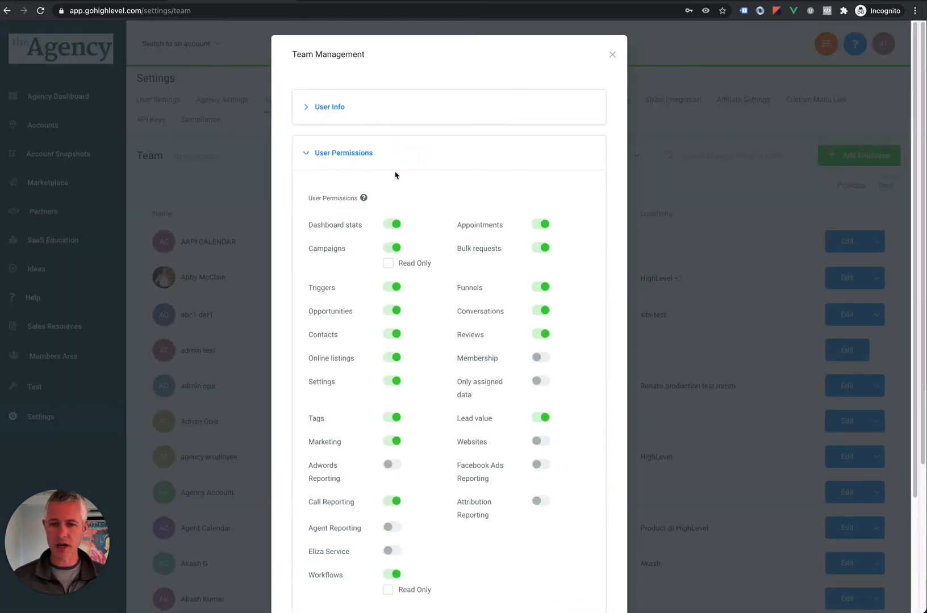
scroll("down", 3)
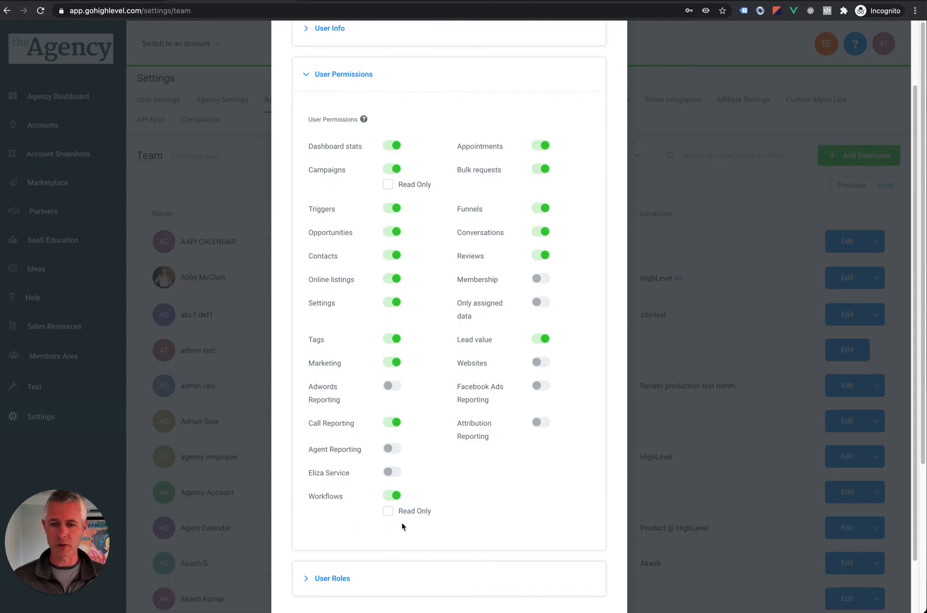
mouse_move(339, 490)
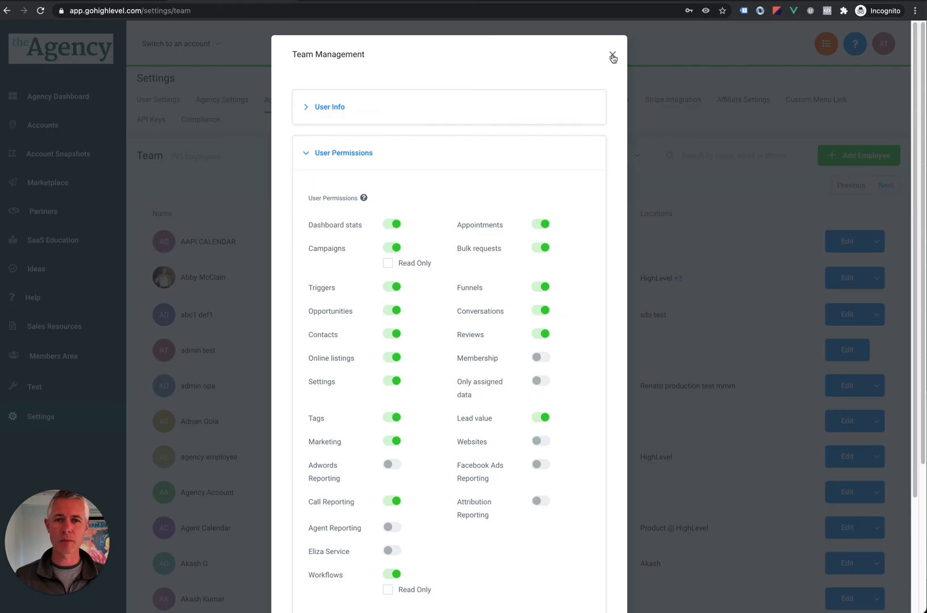
left_click(613, 57)
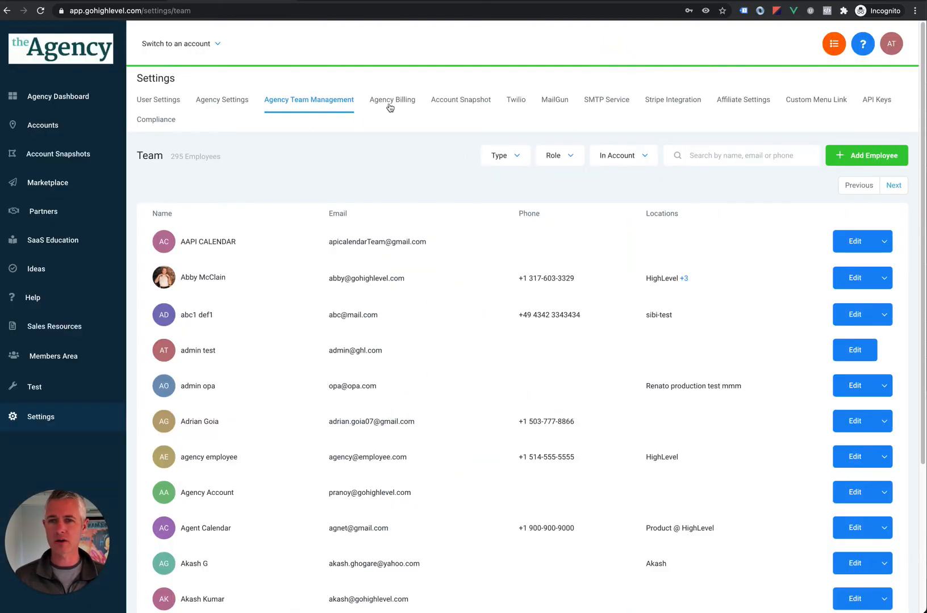
Step: Open Agency Billing and start the upgrade on the Agency Pro Account card
left_click(392, 99)
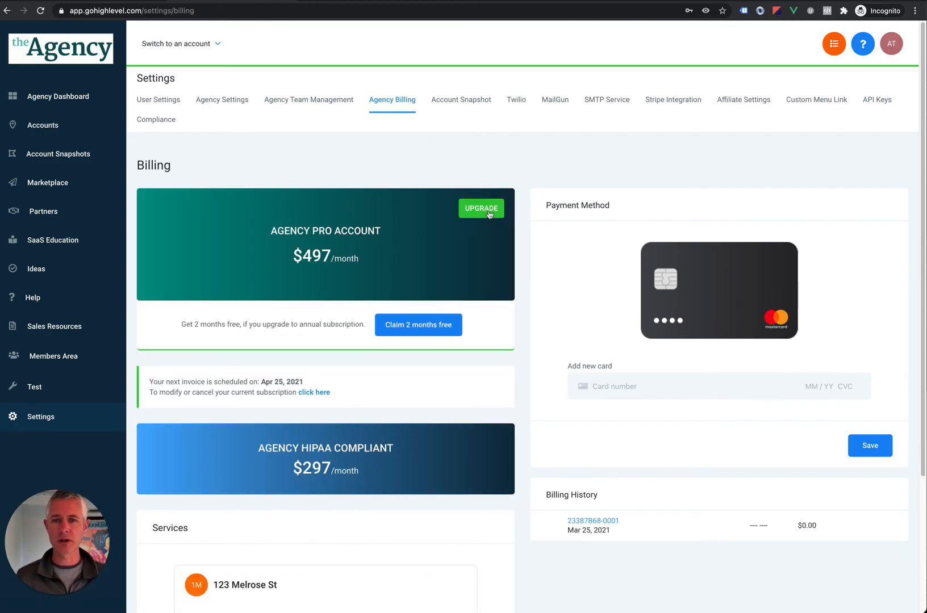
left_click(481, 208)
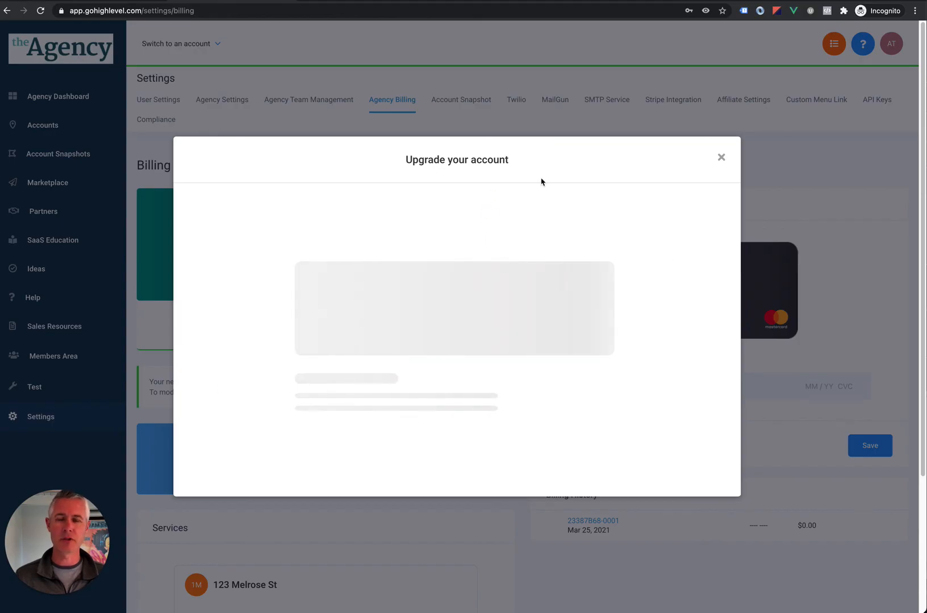